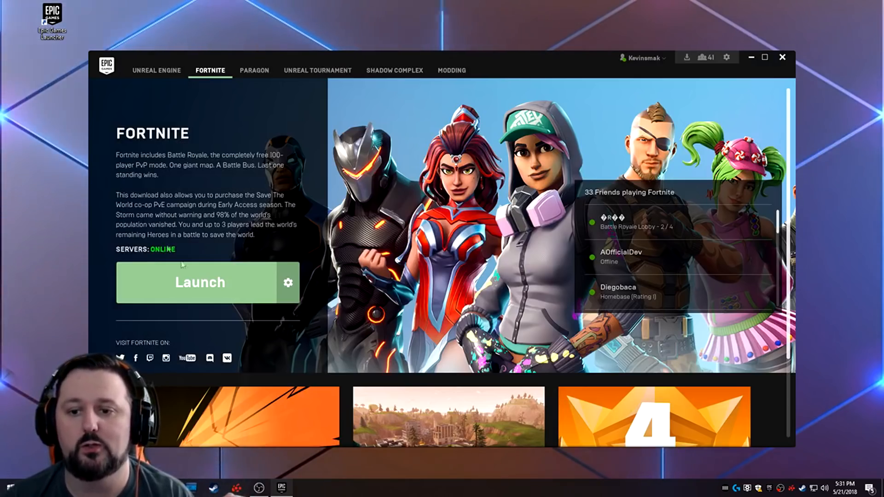
Launch Fortnite from the Epic Games Launcher and let it load to the lobby
{"action": "left_click", "coordinate": [199, 282]}
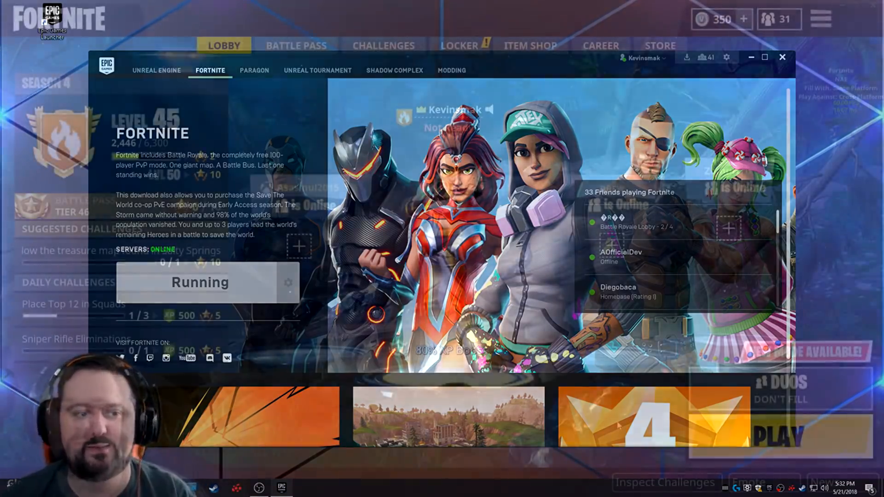
{"action": "left_click", "coordinate": [783, 57]}
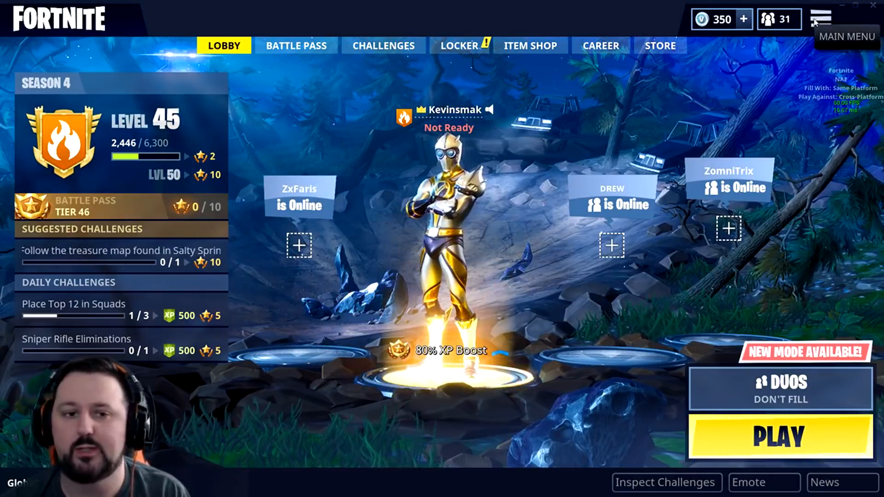
Review Fortnite's Video settings, then exit the game back to the launcher
{"action": "left_click", "coordinate": [821, 18]}
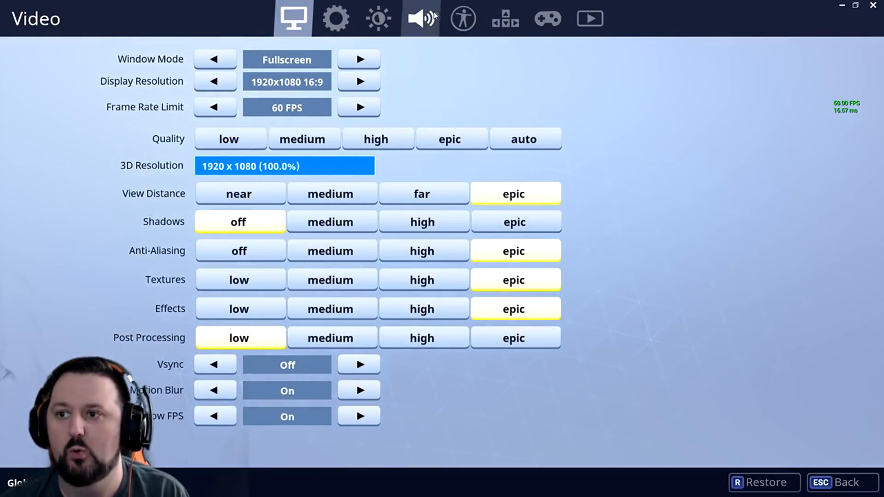
{"action": "left_click", "coordinate": [420, 19]}
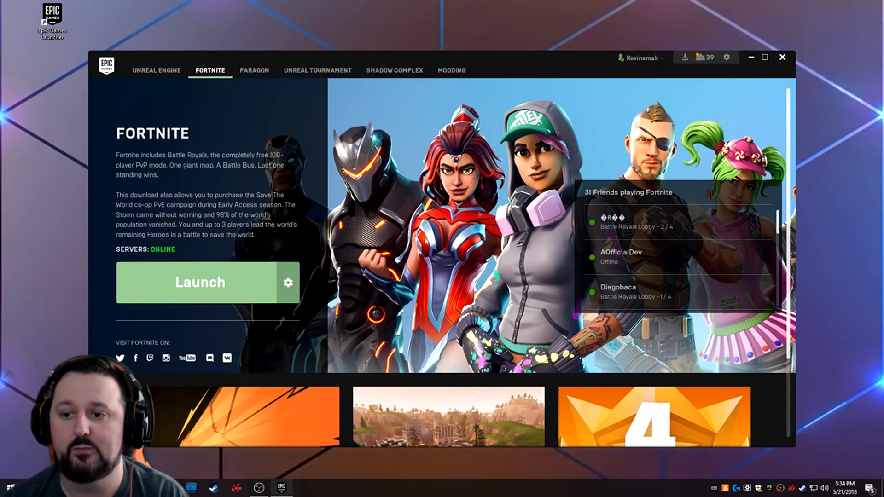
{"action": "mouse_move", "coordinate": [294, 268]}
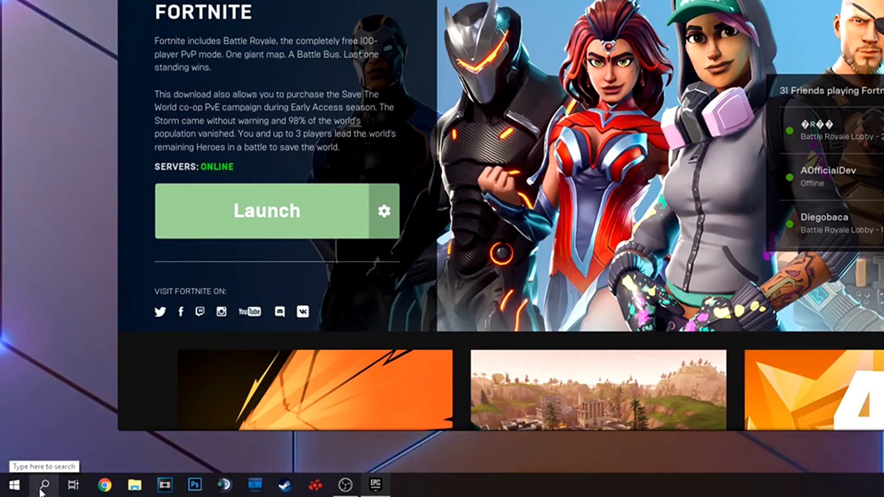
Search Windows for 'sound' and open the Sound control panel
{"action": "left_click", "coordinate": [42, 485]}
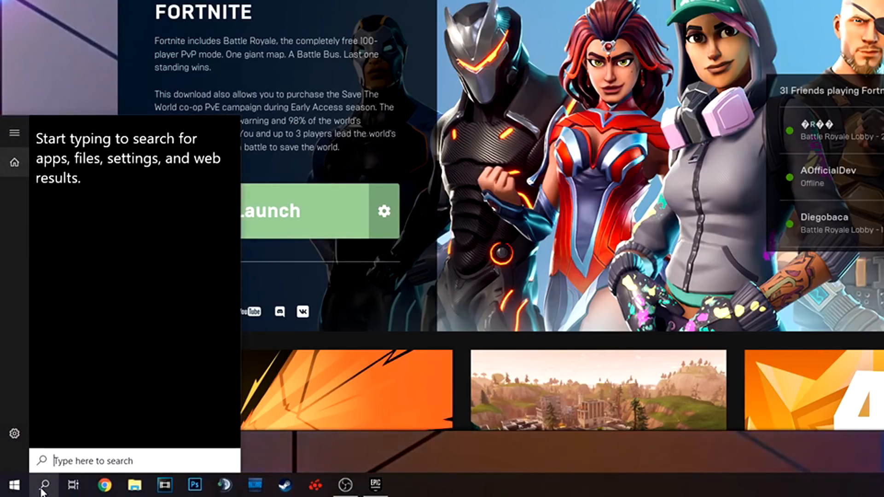
{"action": "type", "text": "sound"}
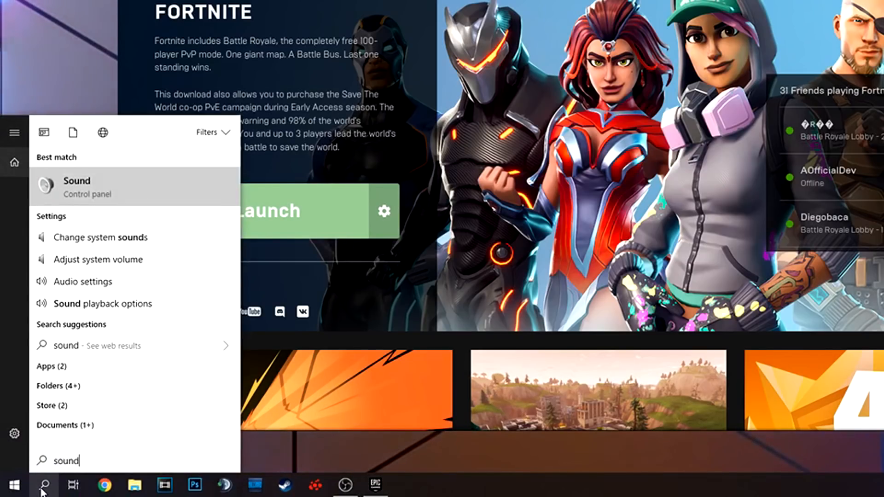
{"action": "left_click", "coordinate": [77, 187]}
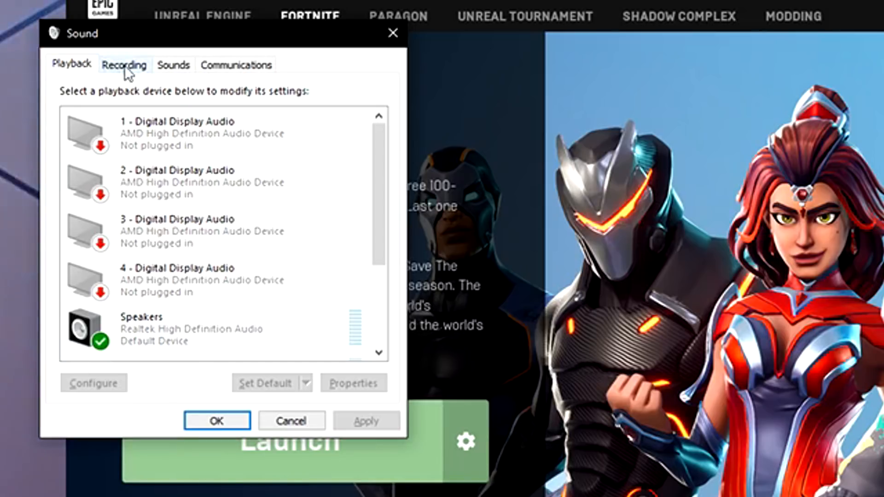
Compare the Playback and Recording device lists, noting Microphone, Stereo Mix and CABLE Output are disabled
{"action": "left_click", "coordinate": [124, 64]}
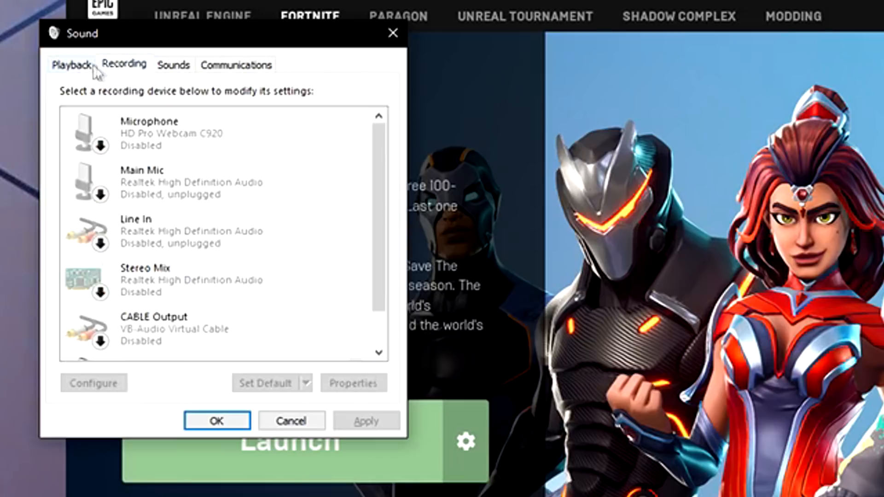
{"action": "left_click", "coordinate": [72, 64]}
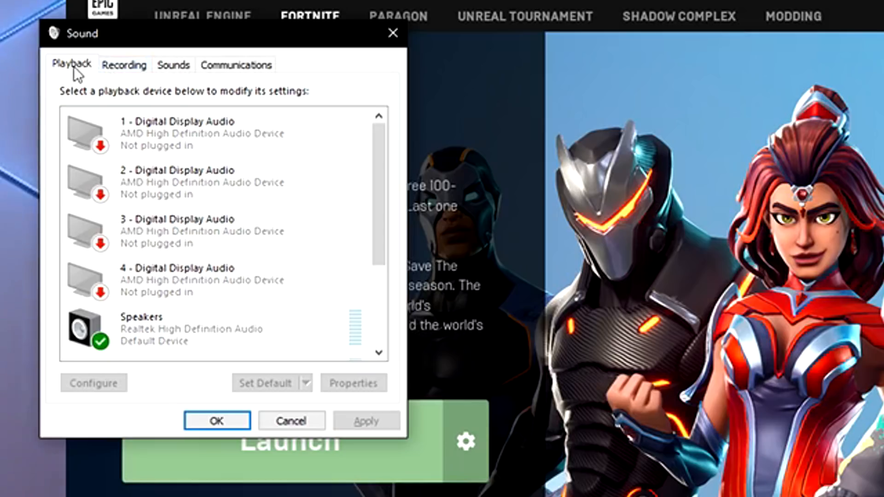
{"action": "left_click", "coordinate": [125, 64]}
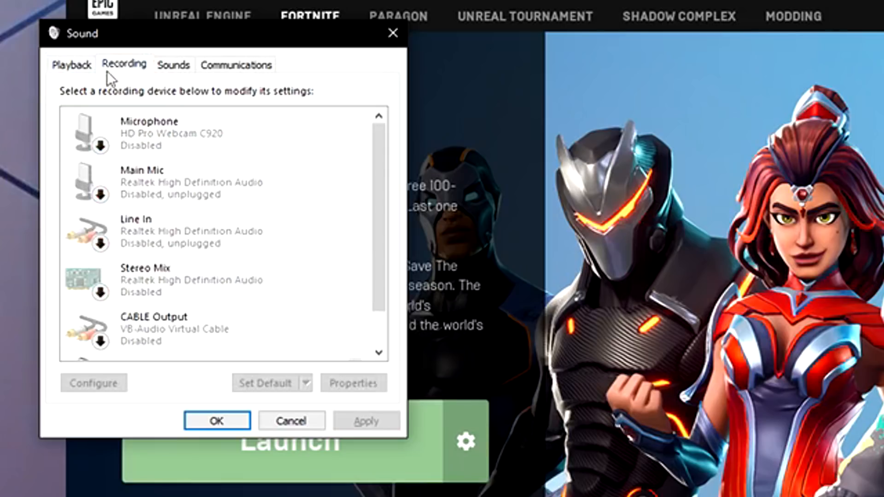
{"action": "left_click", "coordinate": [72, 65]}
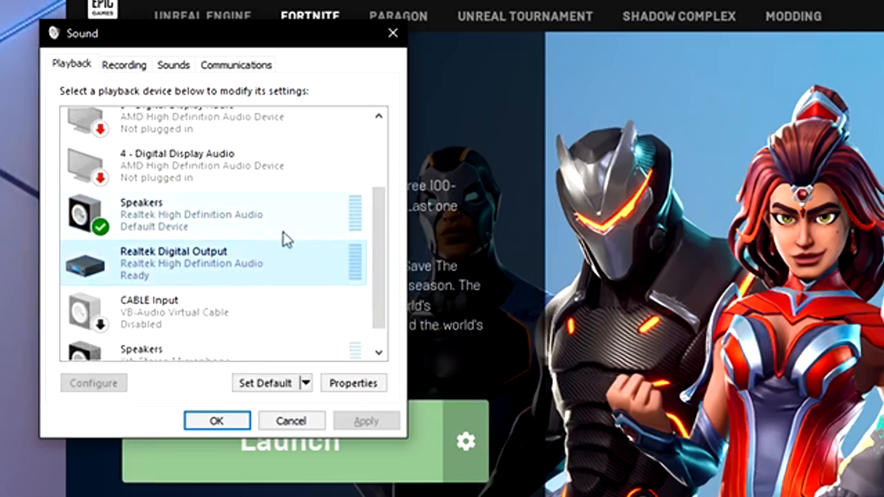
{"action": "mouse_move", "coordinate": [249, 268]}
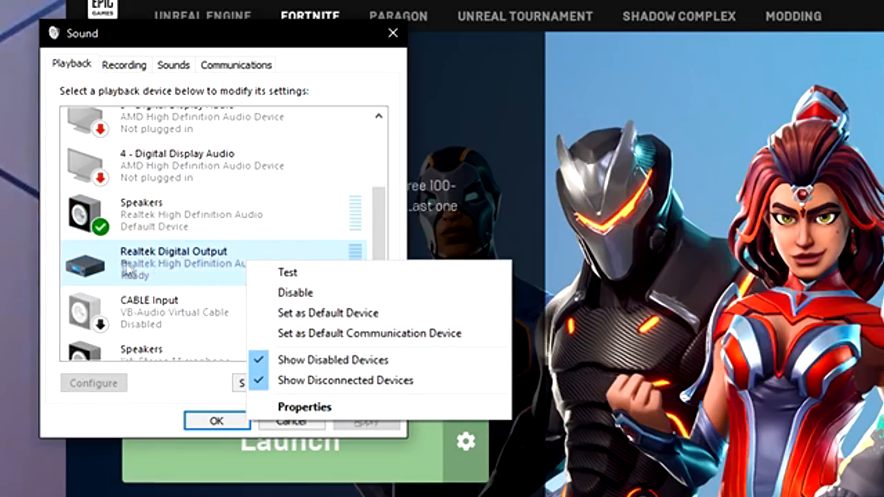
{"action": "mouse_move", "coordinate": [326, 314]}
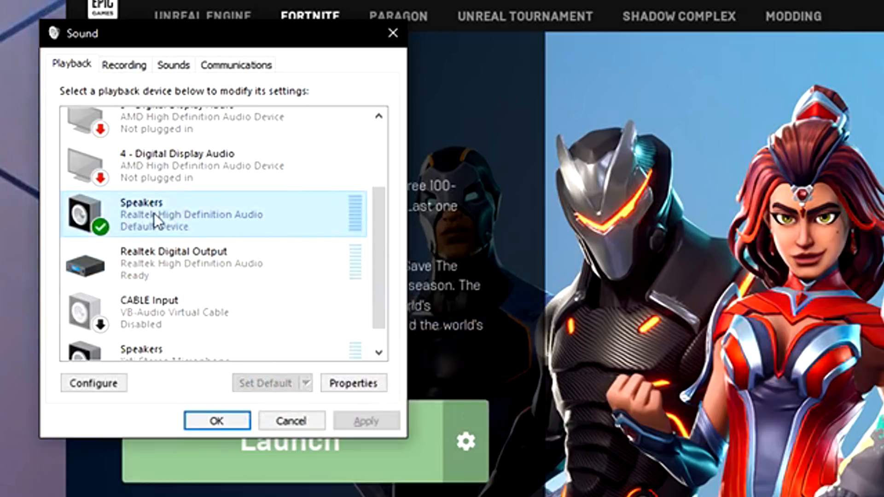
Inspect Realtek Digital Output's options without disabling it, then return to recording devices
{"action": "left_click", "coordinate": [191, 263]}
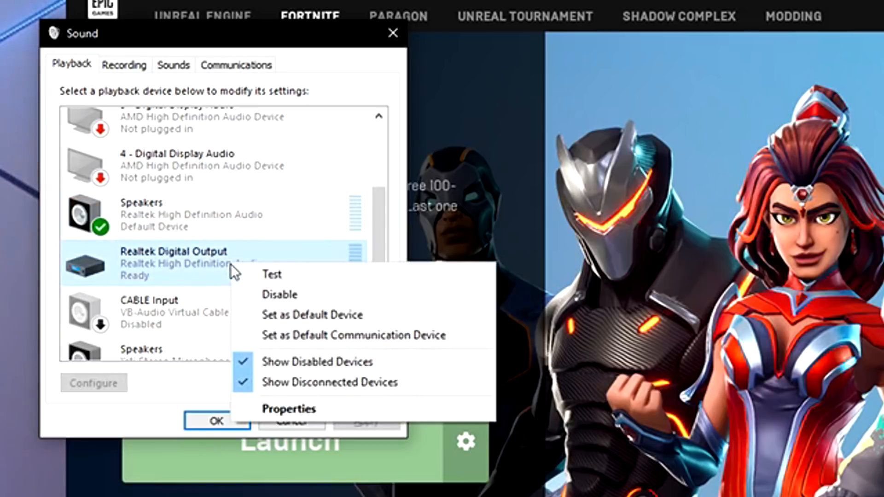
{"action": "mouse_move", "coordinate": [276, 294]}
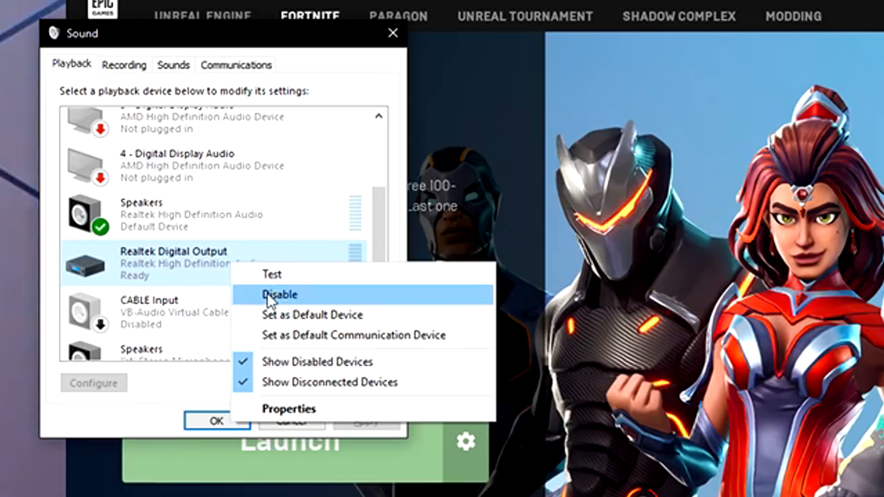
{"action": "mouse_move", "coordinate": [177, 365]}
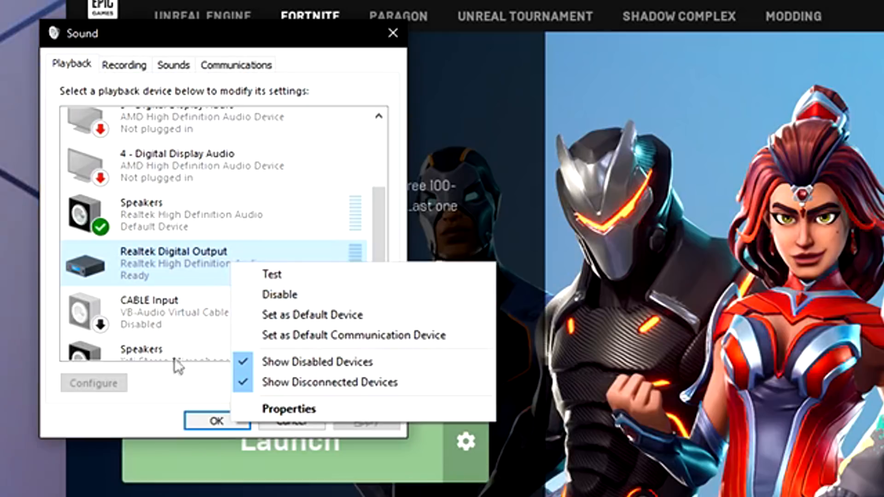
{"action": "left_click", "coordinate": [336, 256]}
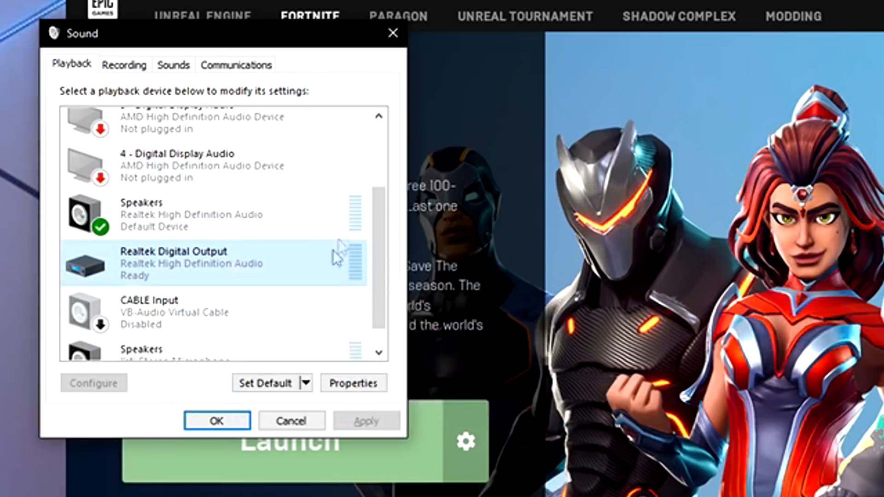
{"action": "left_click", "coordinate": [124, 64]}
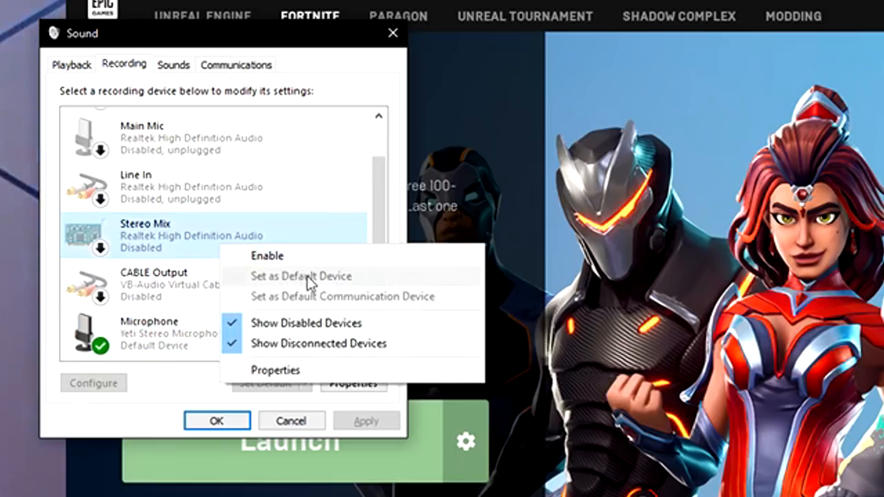
{"action": "mouse_move", "coordinate": [307, 297]}
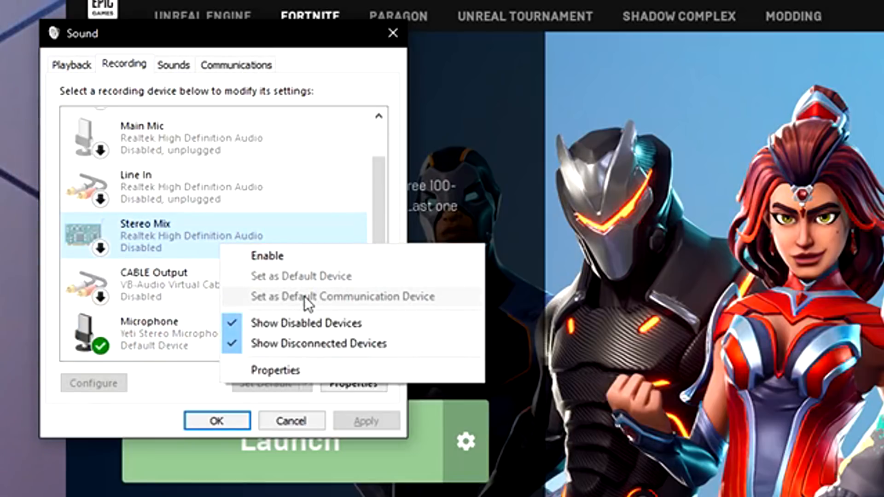
{"action": "right_click", "coordinate": [150, 332]}
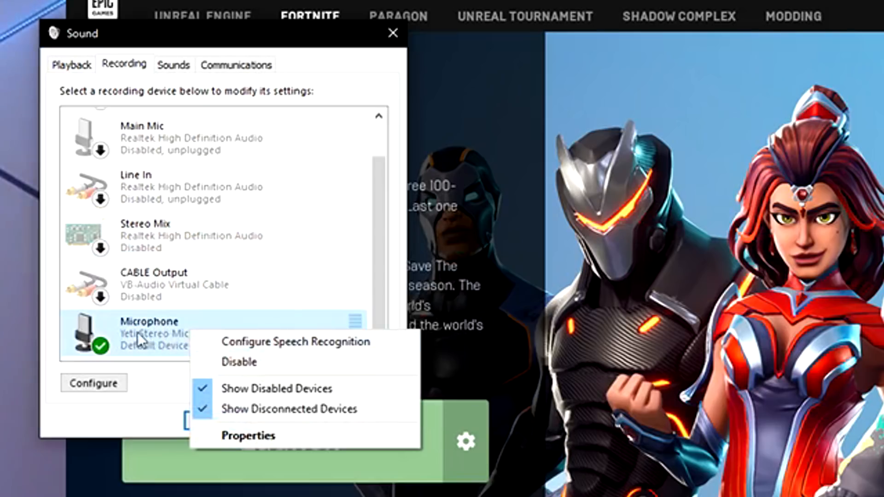
{"action": "mouse_move", "coordinate": [156, 344]}
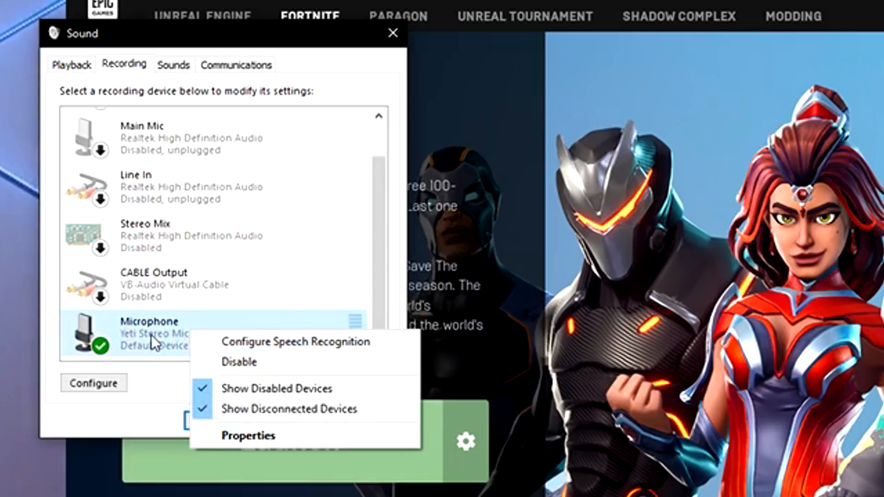
{"action": "mouse_move", "coordinate": [203, 253]}
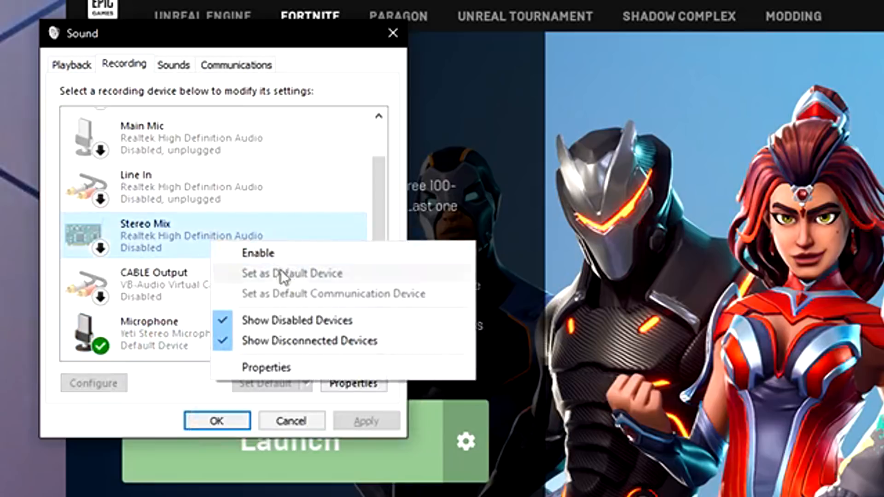
{"action": "mouse_move", "coordinate": [164, 249]}
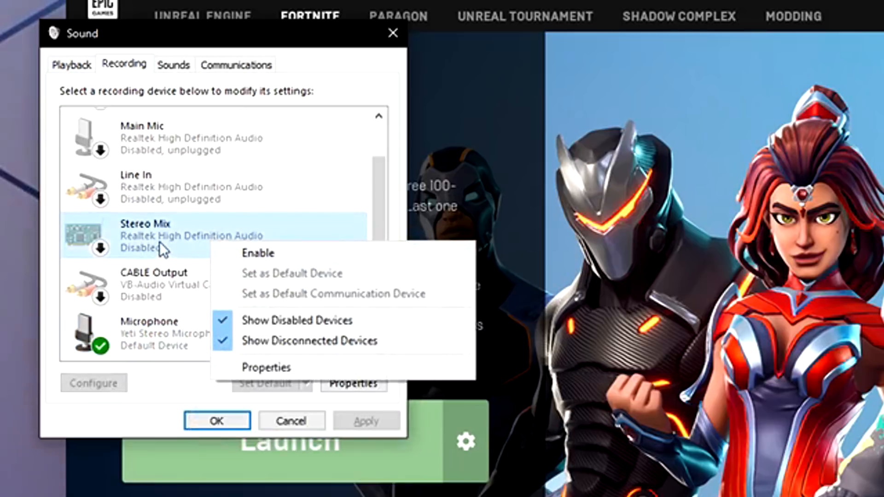
{"action": "mouse_move", "coordinate": [152, 283]}
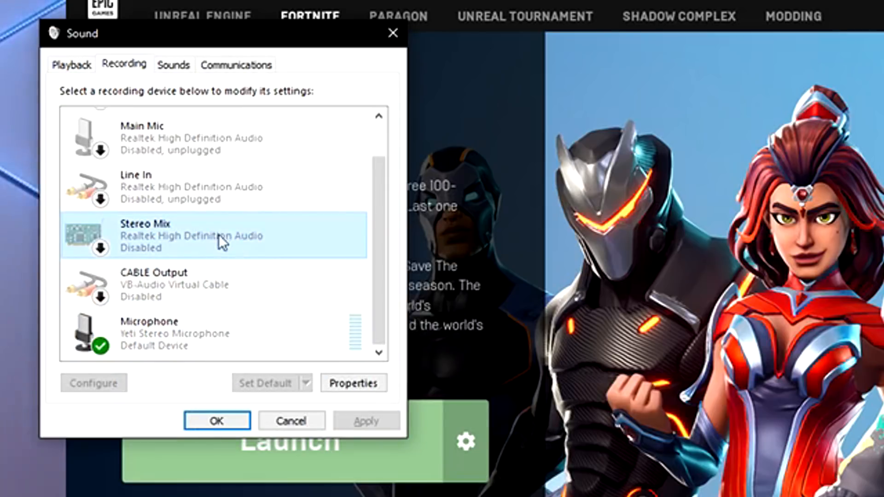
{"action": "mouse_move", "coordinate": [122, 251]}
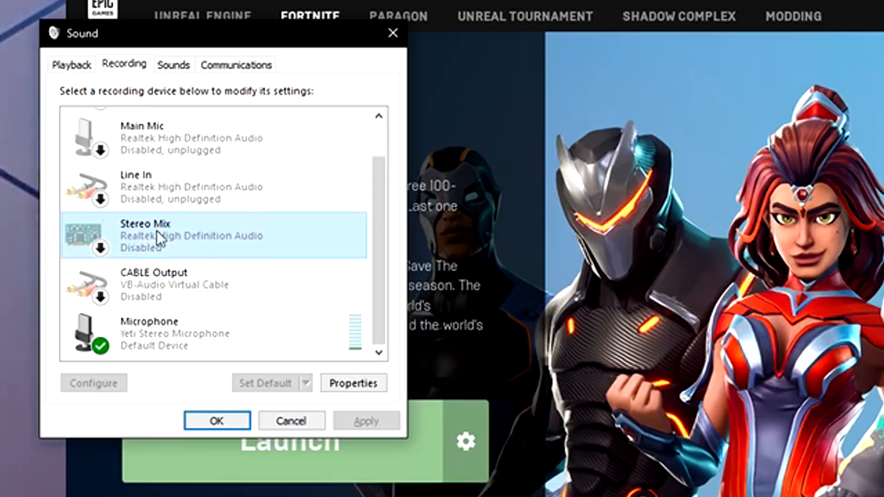
{"action": "right_click", "coordinate": [158, 236]}
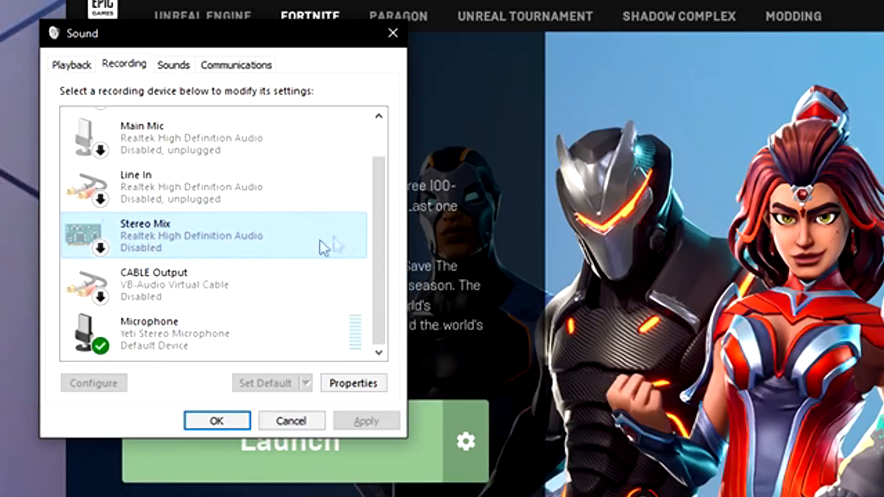
{"action": "mouse_move", "coordinate": [239, 256]}
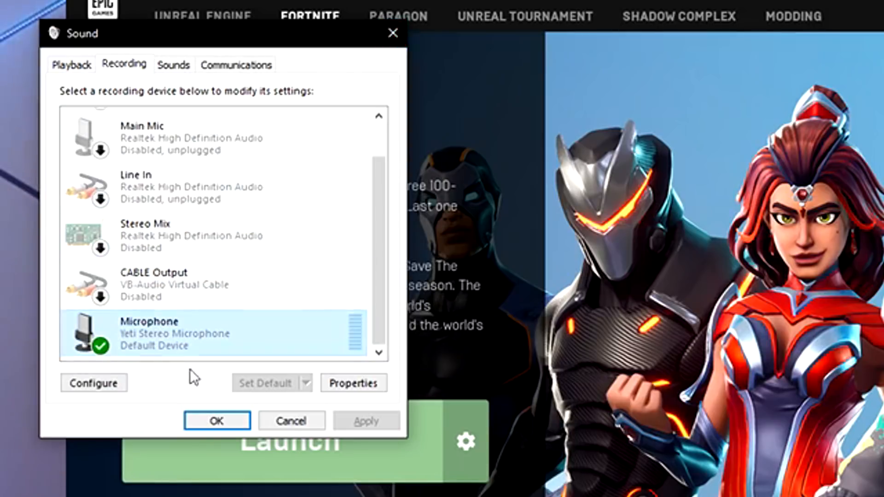
{"action": "mouse_move", "coordinate": [166, 353]}
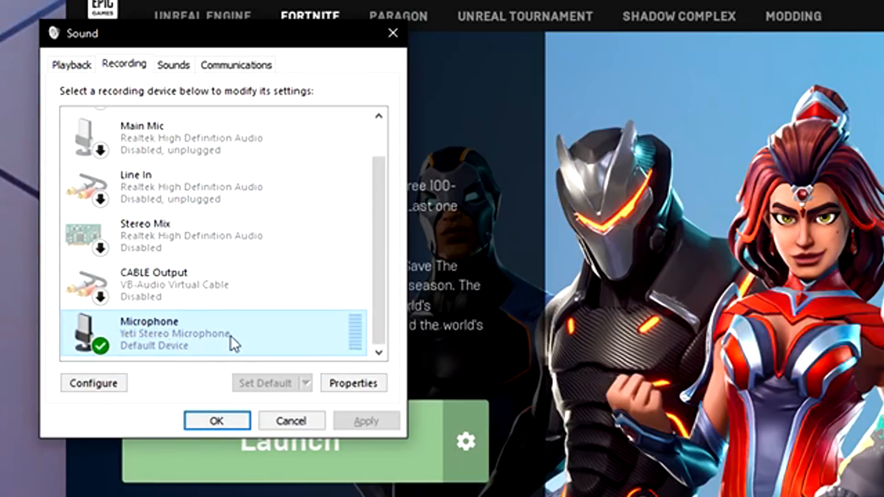
Select the default Speakers playback device and close the Sound window
{"action": "left_click", "coordinate": [71, 64]}
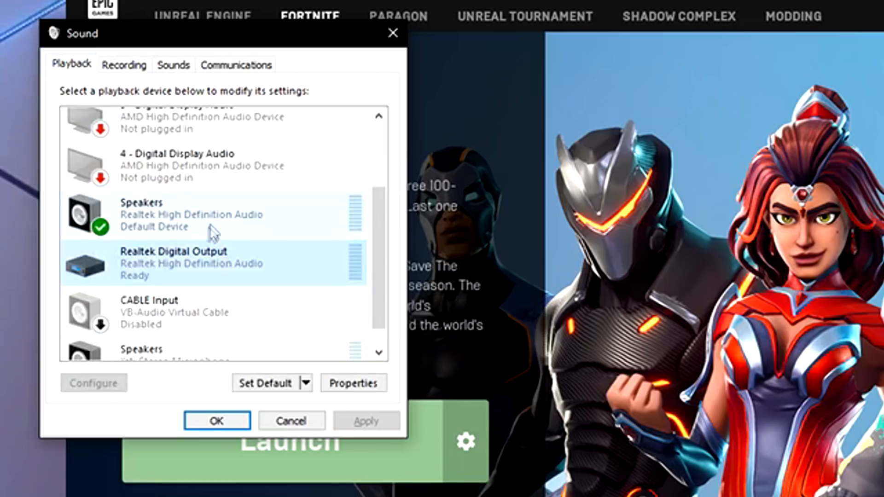
{"action": "left_click", "coordinate": [214, 214]}
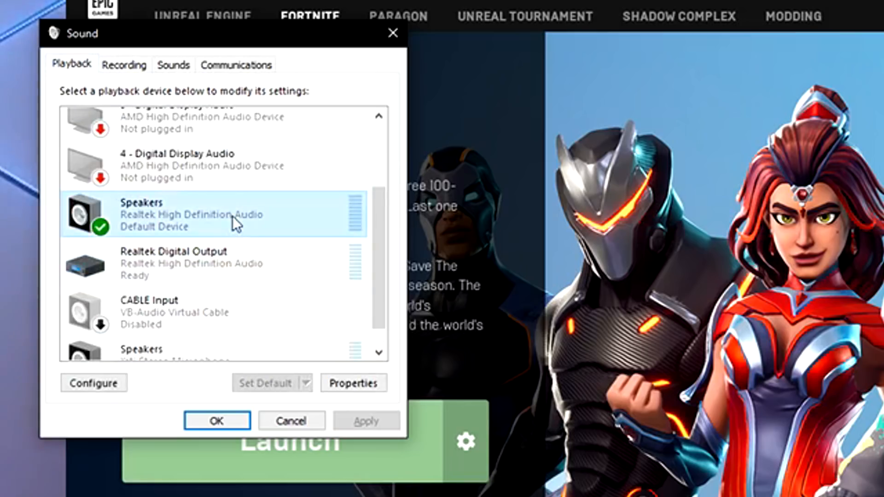
{"action": "left_click", "coordinate": [216, 420]}
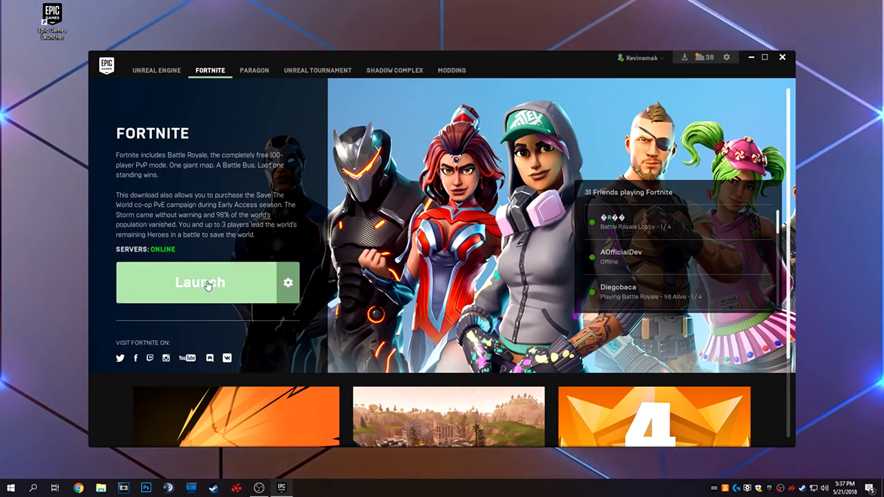
Relaunch Fortnite and open its Audio settings page
{"action": "left_click", "coordinate": [200, 282]}
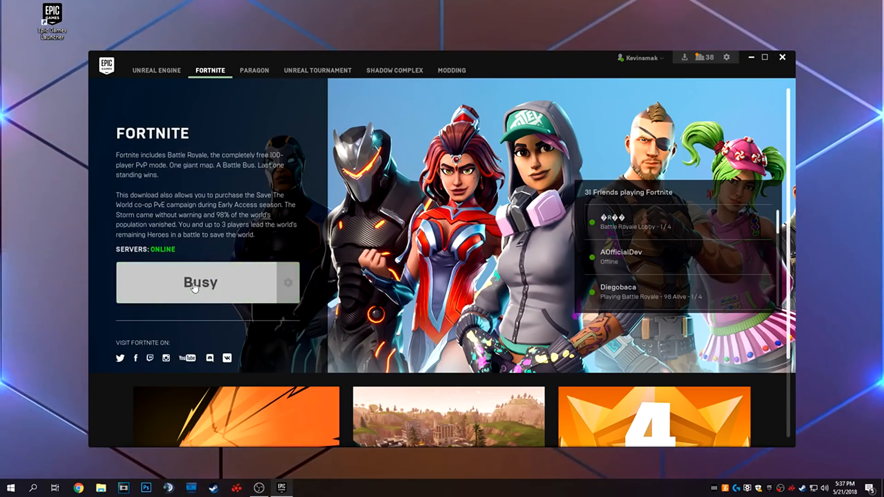
{"action": "left_click", "coordinate": [199, 283]}
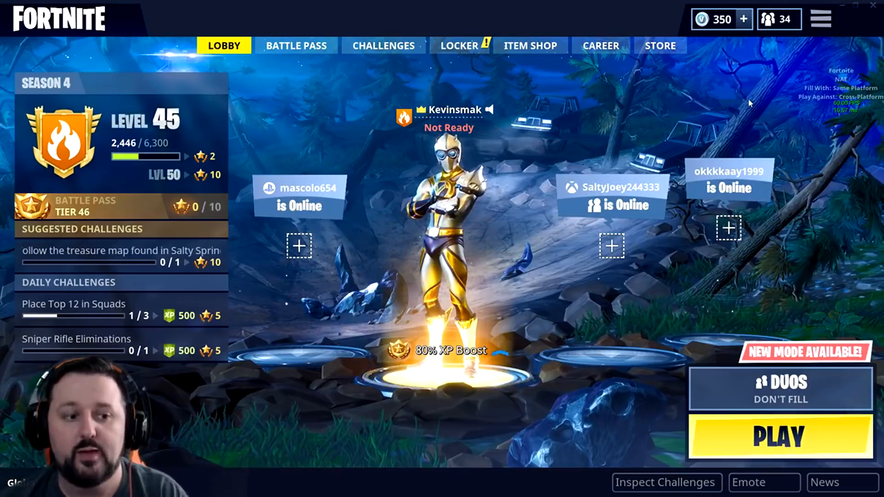
{"action": "left_click", "coordinate": [820, 18]}
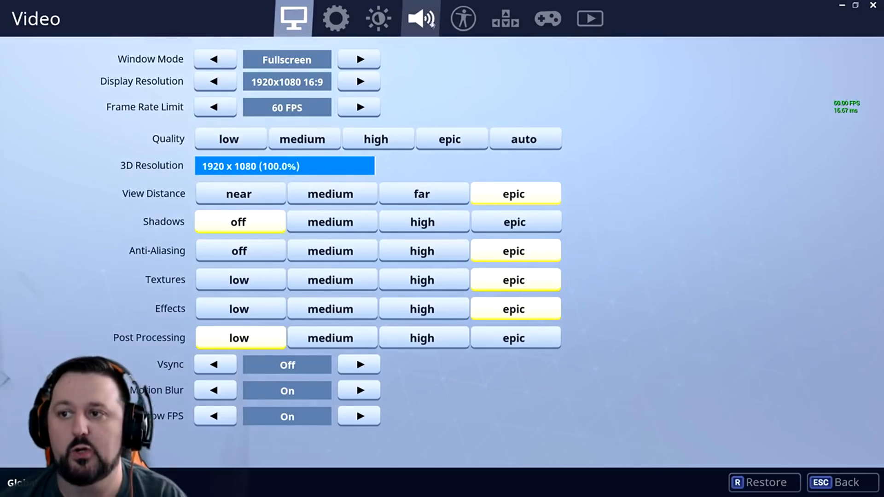
{"action": "left_click", "coordinate": [420, 18]}
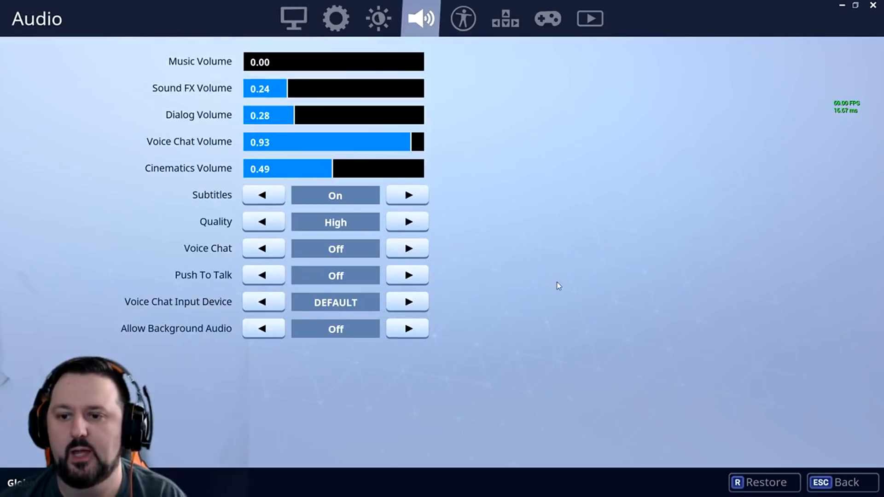
{"action": "mouse_move", "coordinate": [406, 248]}
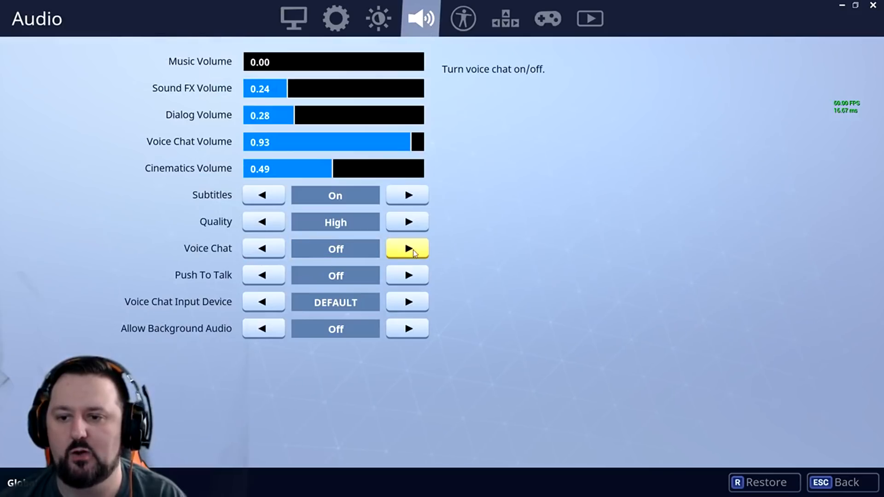
Switch Voice Chat from Off to On and apply the audio settings
{"action": "left_click", "coordinate": [406, 248]}
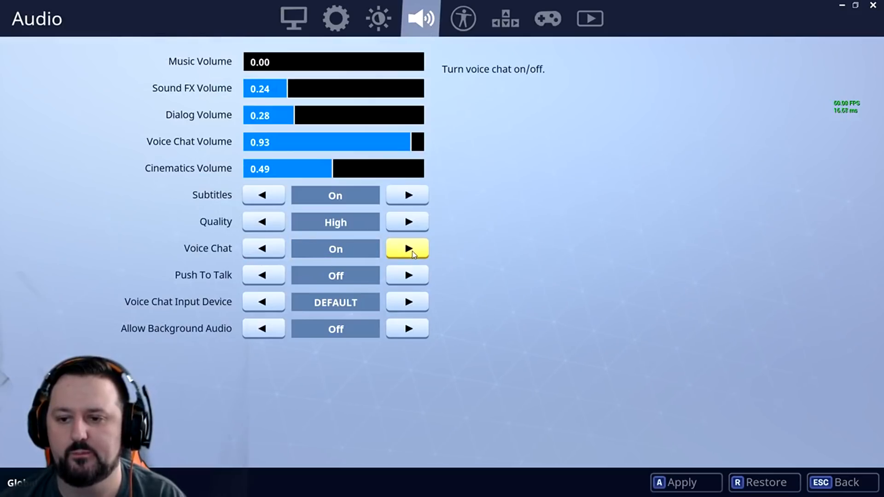
{"action": "mouse_move", "coordinate": [355, 221]}
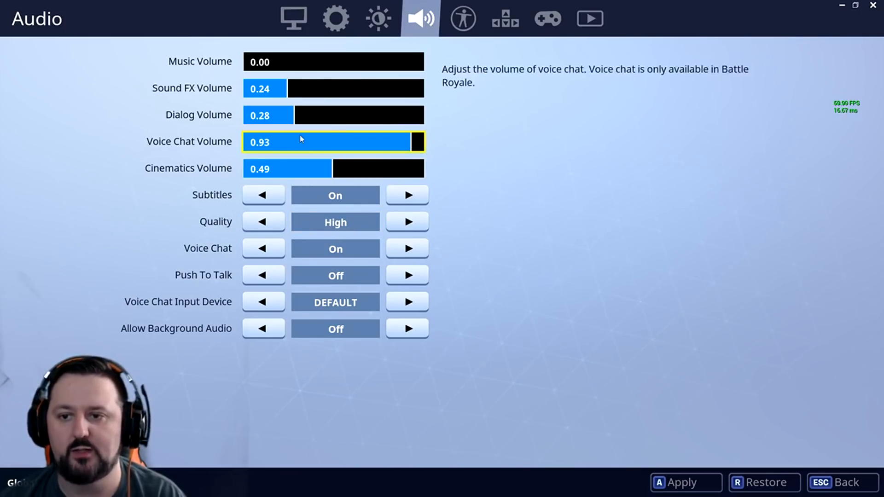
{"action": "mouse_move", "coordinate": [372, 143]}
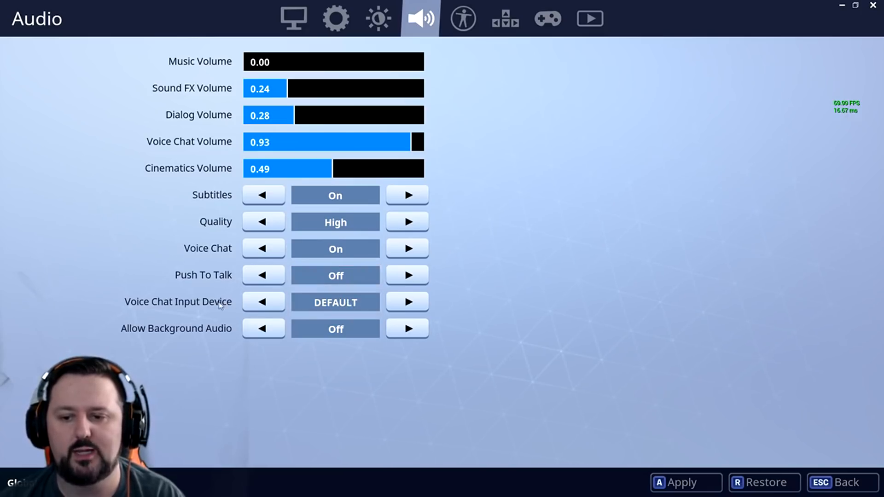
{"action": "mouse_move", "coordinate": [510, 281]}
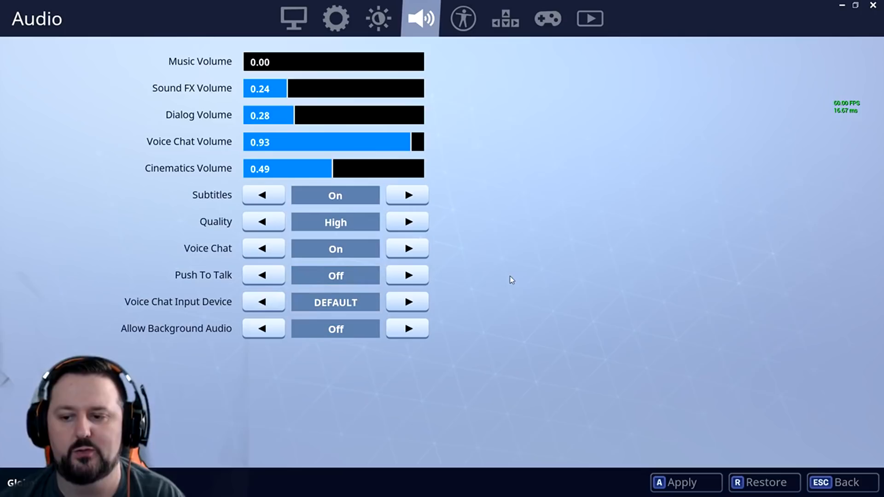
{"action": "mouse_move", "coordinate": [513, 254]}
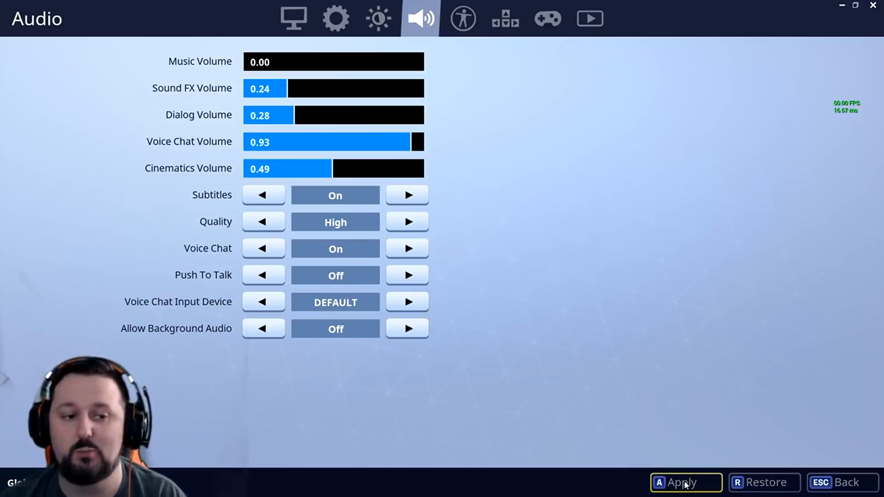
{"action": "left_click", "coordinate": [685, 482]}
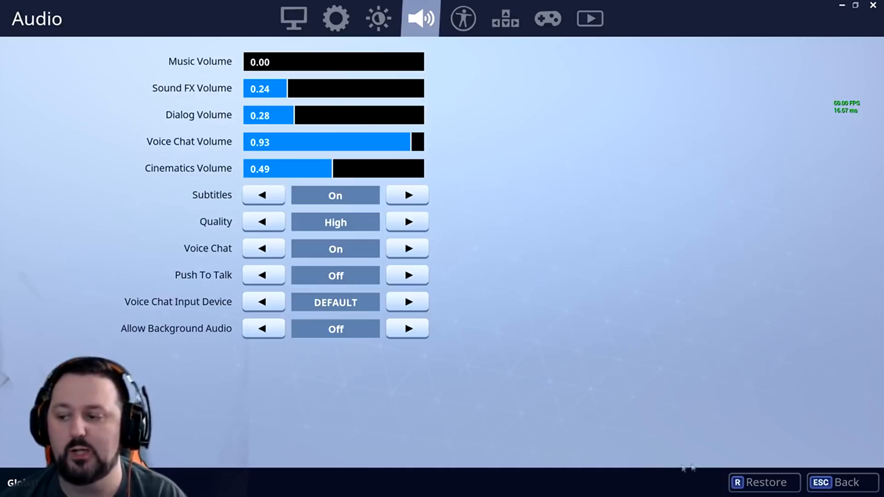